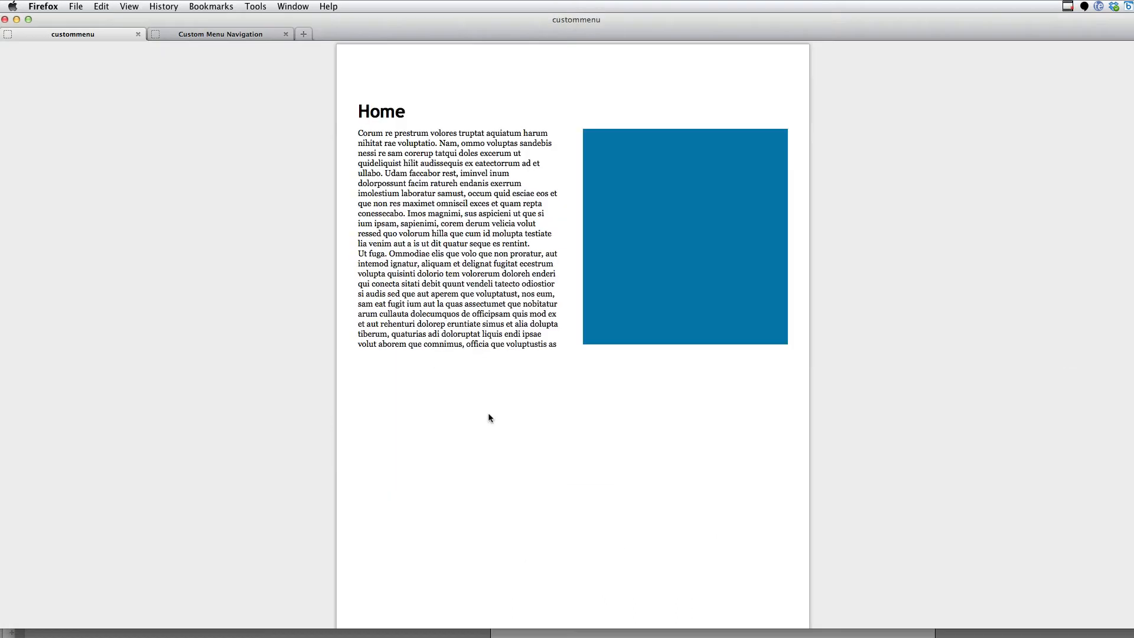
mouse_move(797, 629)
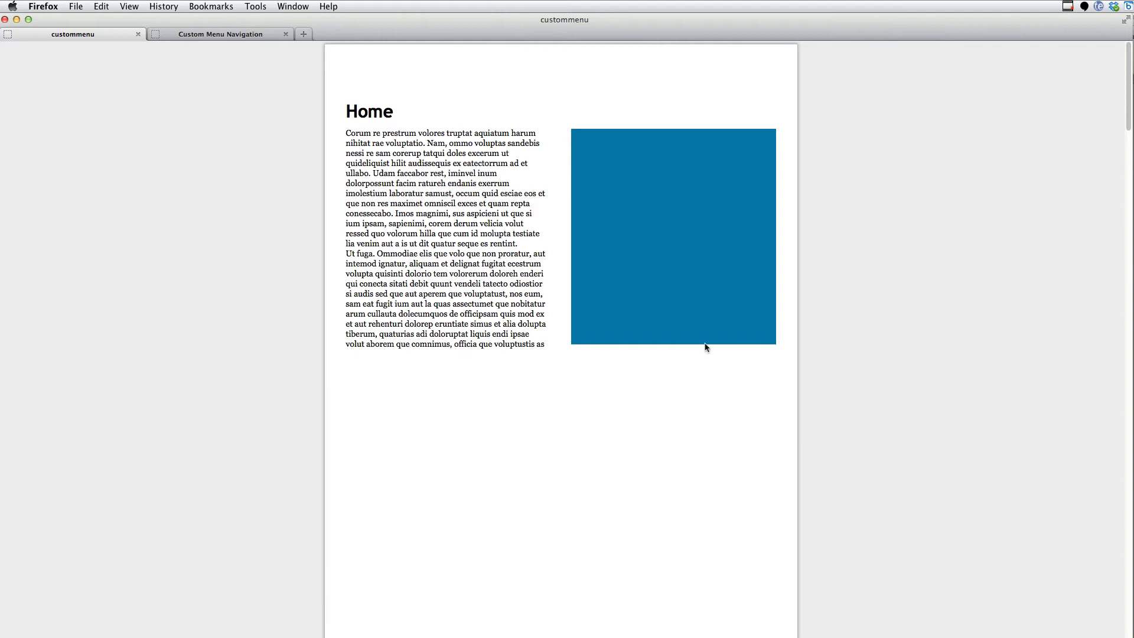
mouse_move(287, 298)
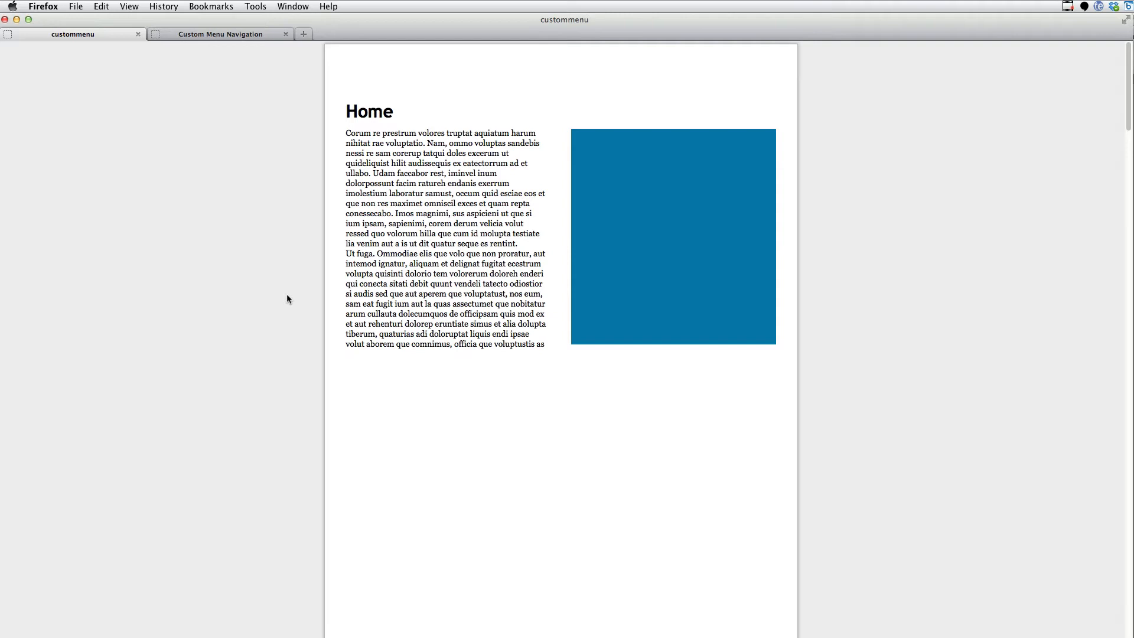
Step: Review the data-bookmarks attribute and a page's bookmark name in the exported source
scroll(down, 3)
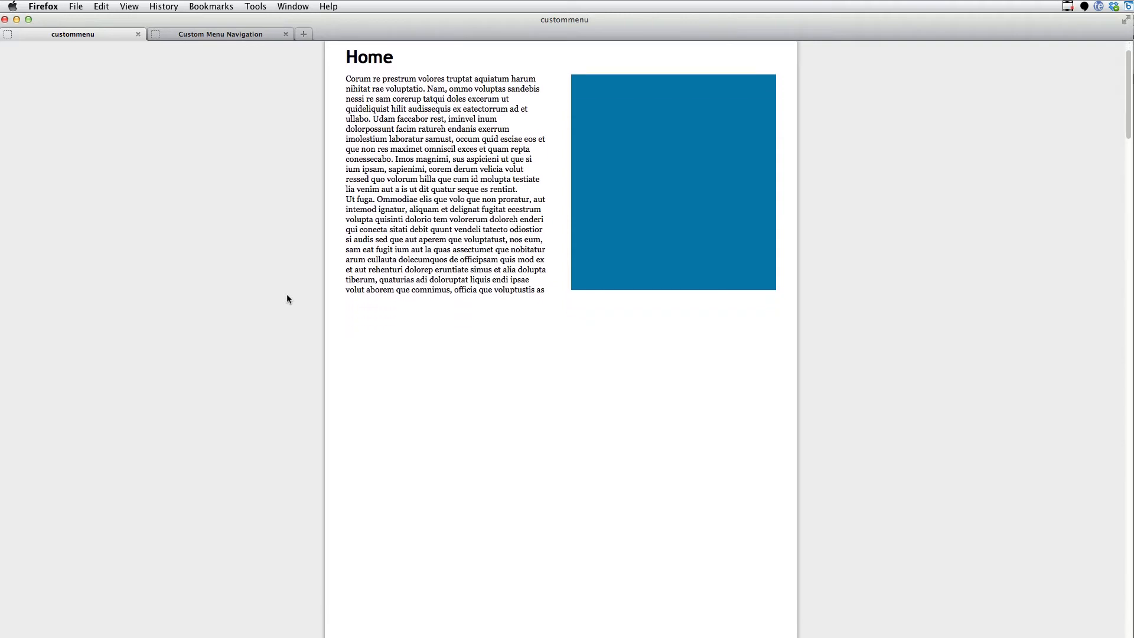
scroll(down, 3)
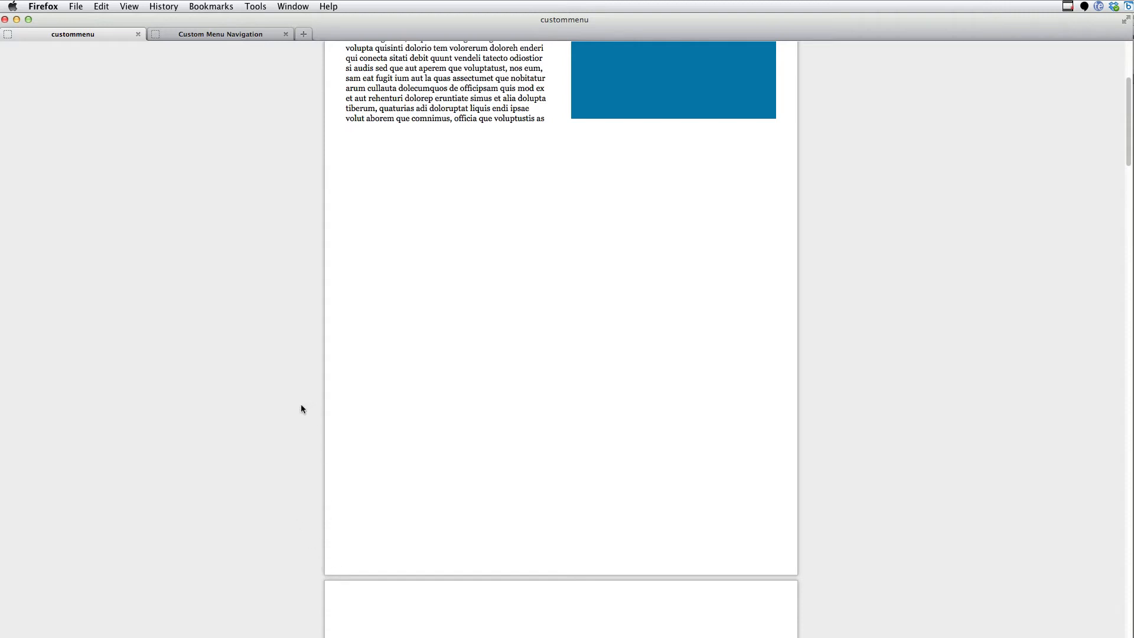
mouse_move(291, 423)
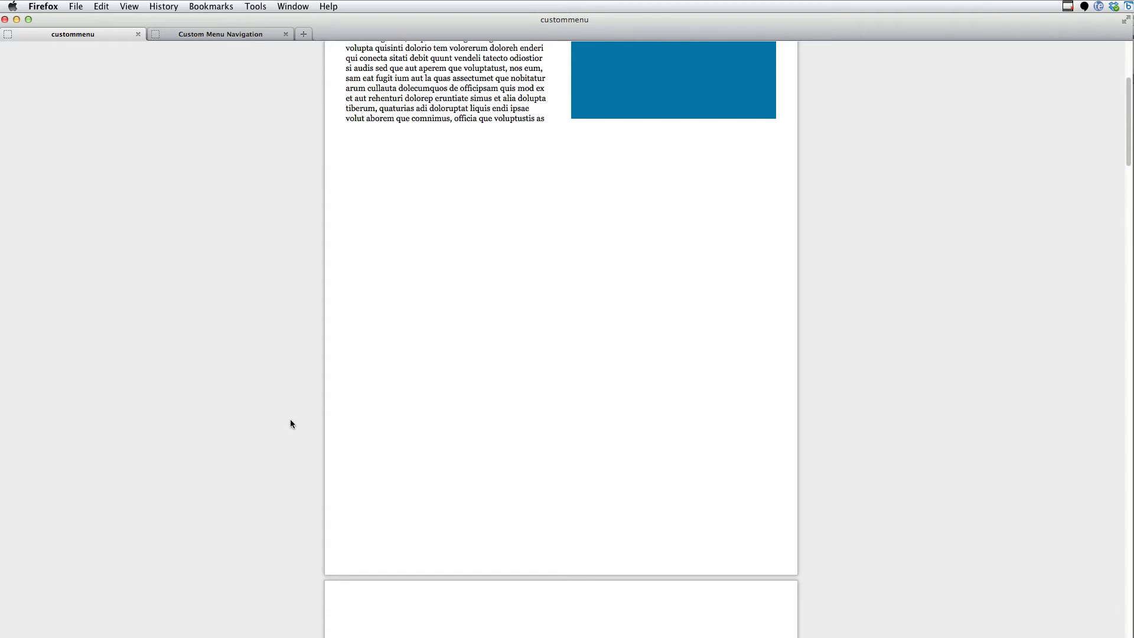
scroll(down, 3)
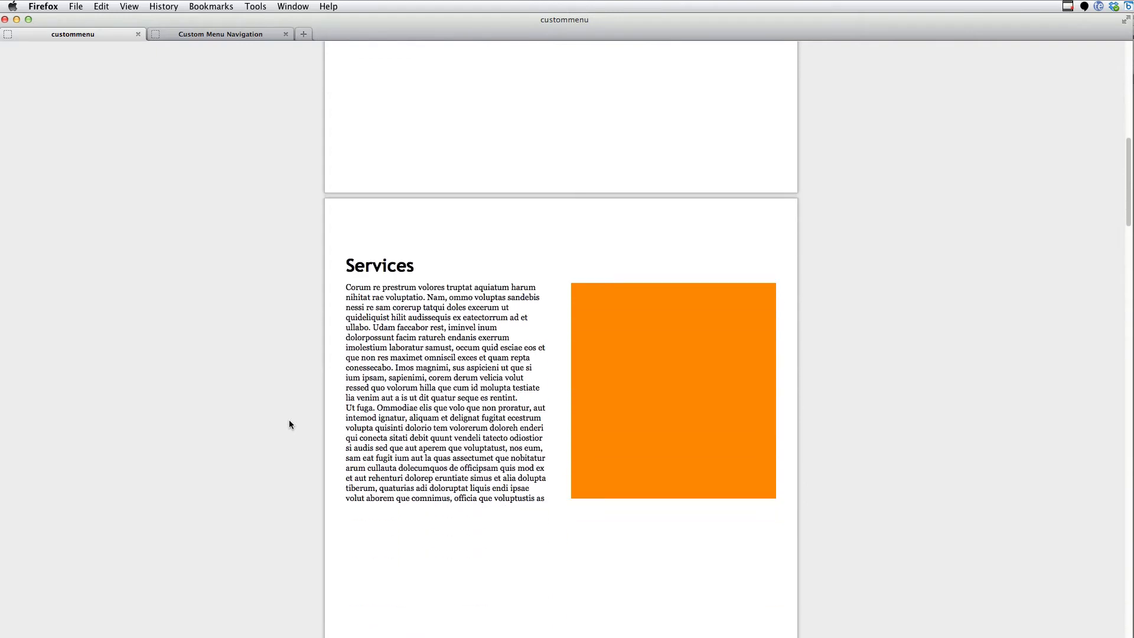
scroll(down, 3)
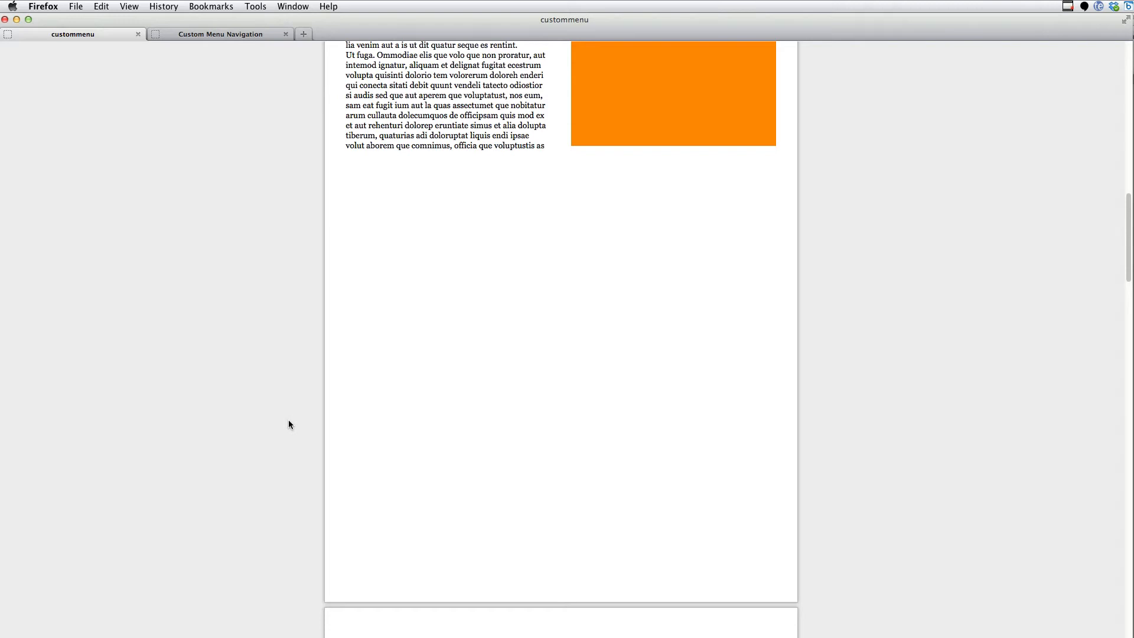
mouse_move(285, 426)
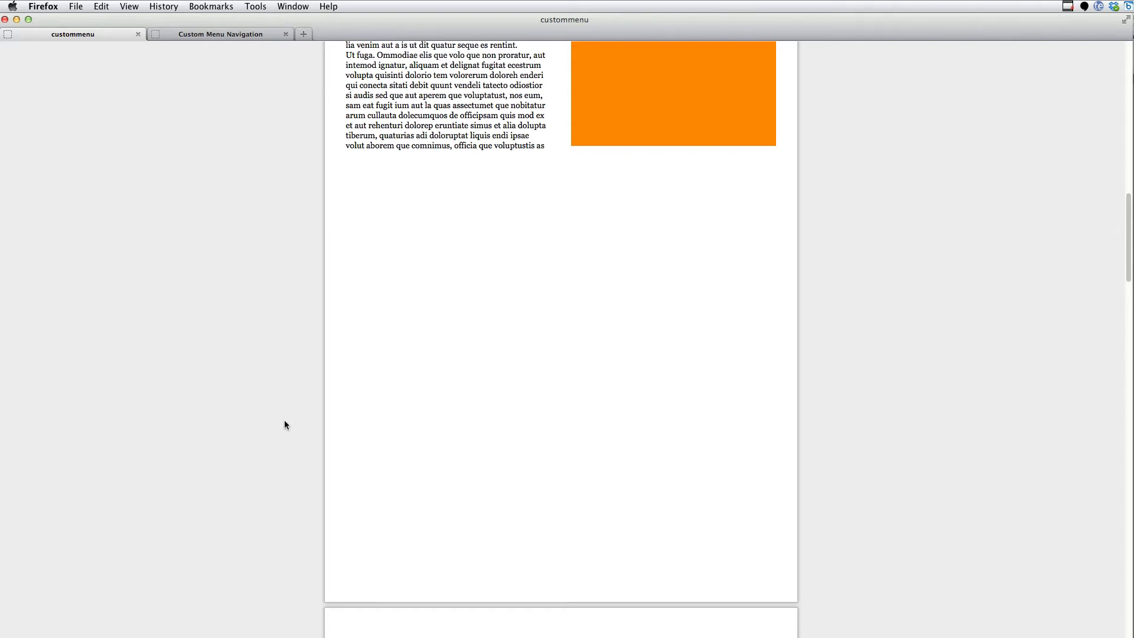
mouse_move(1128, 247)
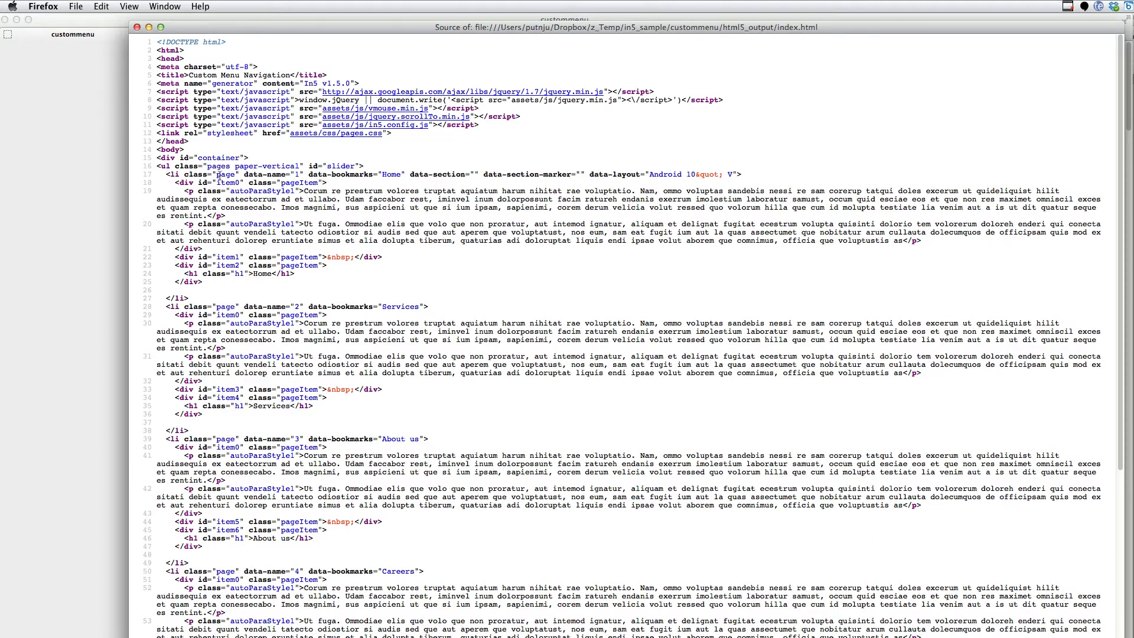
mouse_move(213, 182)
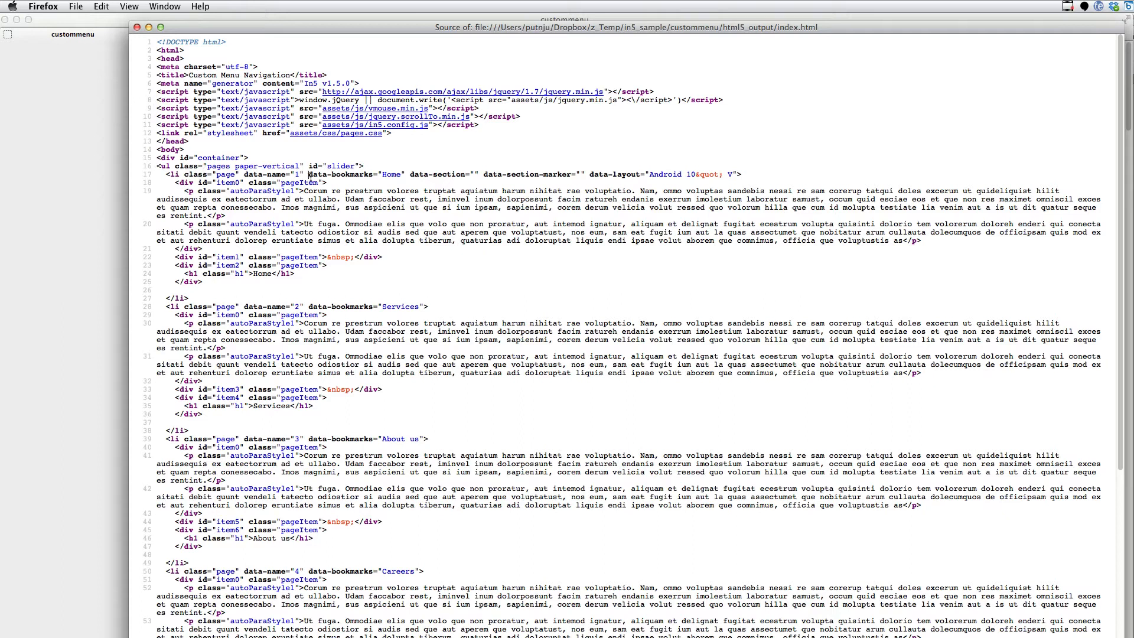
double_click(341, 175)
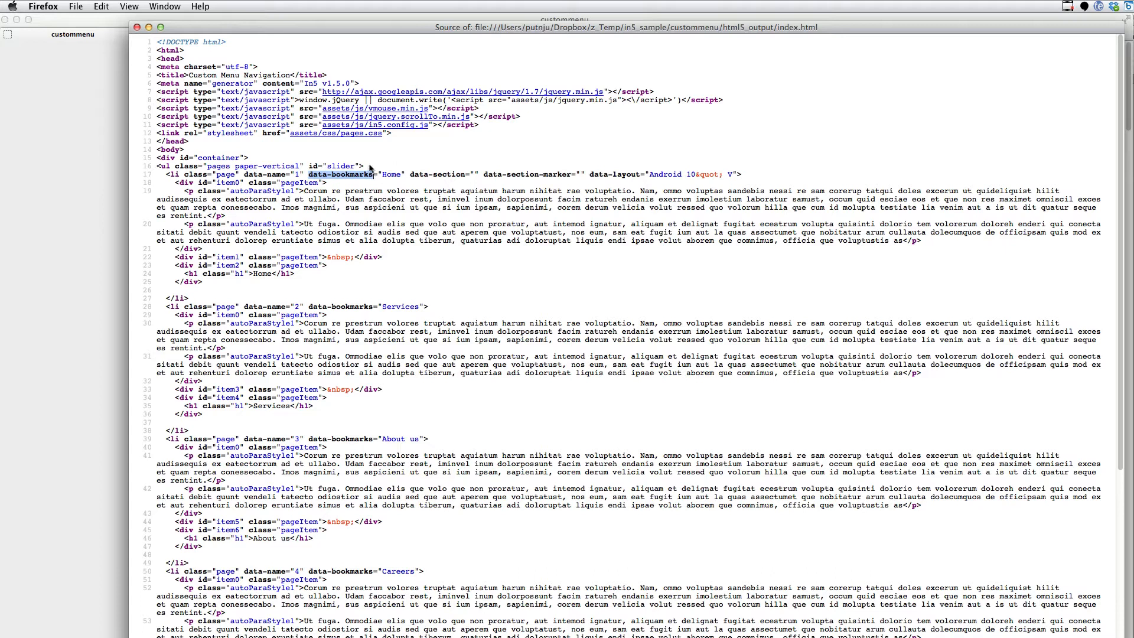
mouse_move(373, 162)
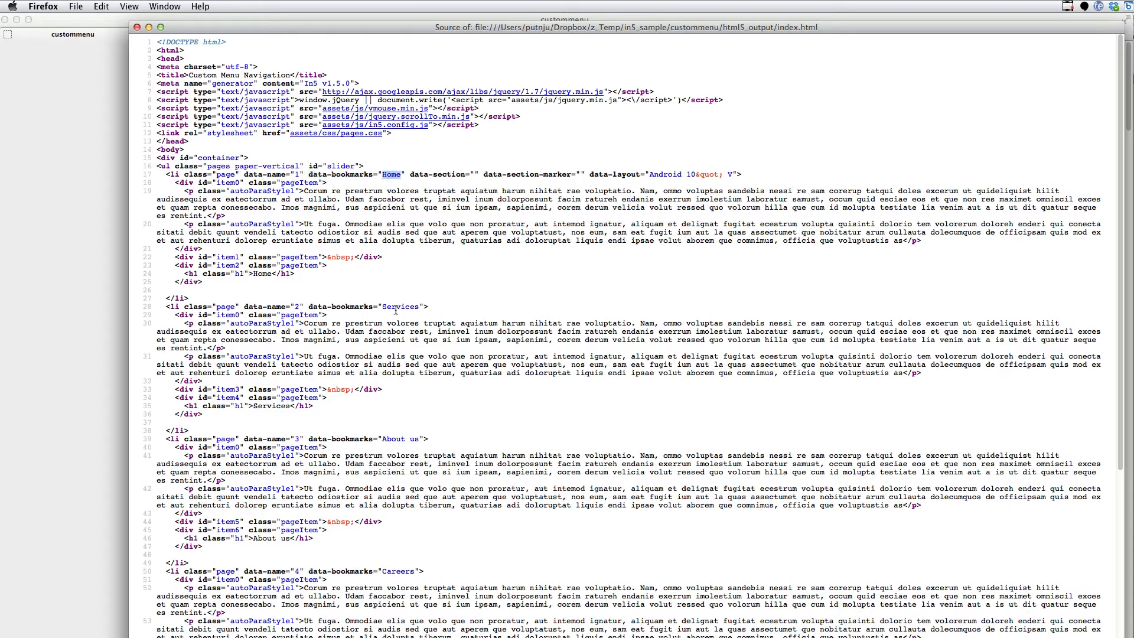
double_click(400, 307)
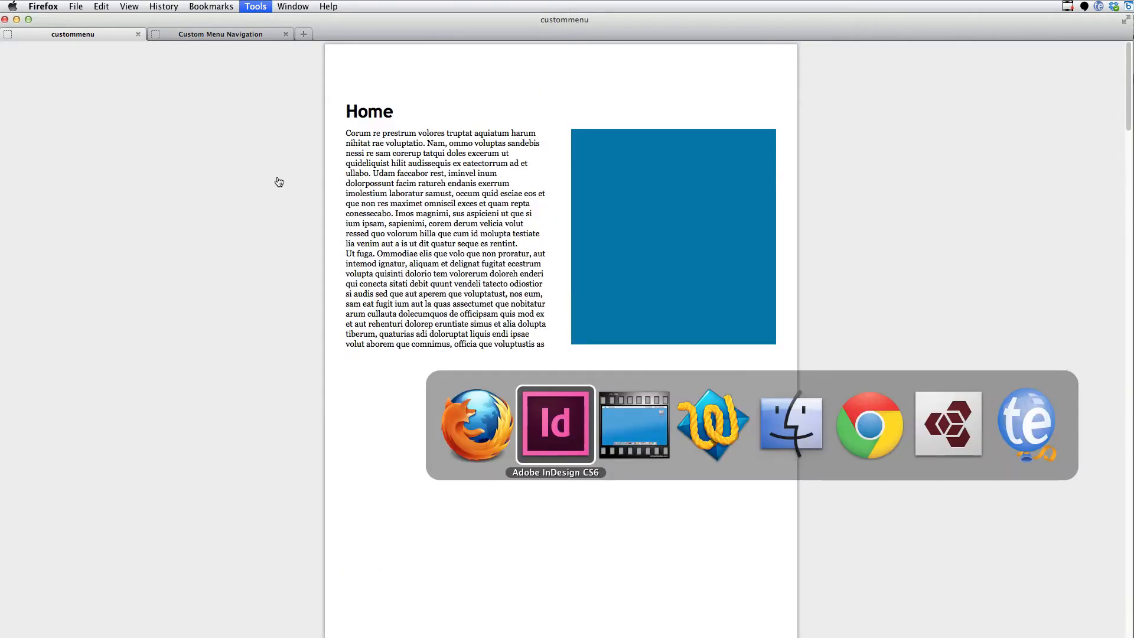
Step: In InDesign, delete the Contact bookmark and recreate it for page 5 named Contact
click(556, 424)
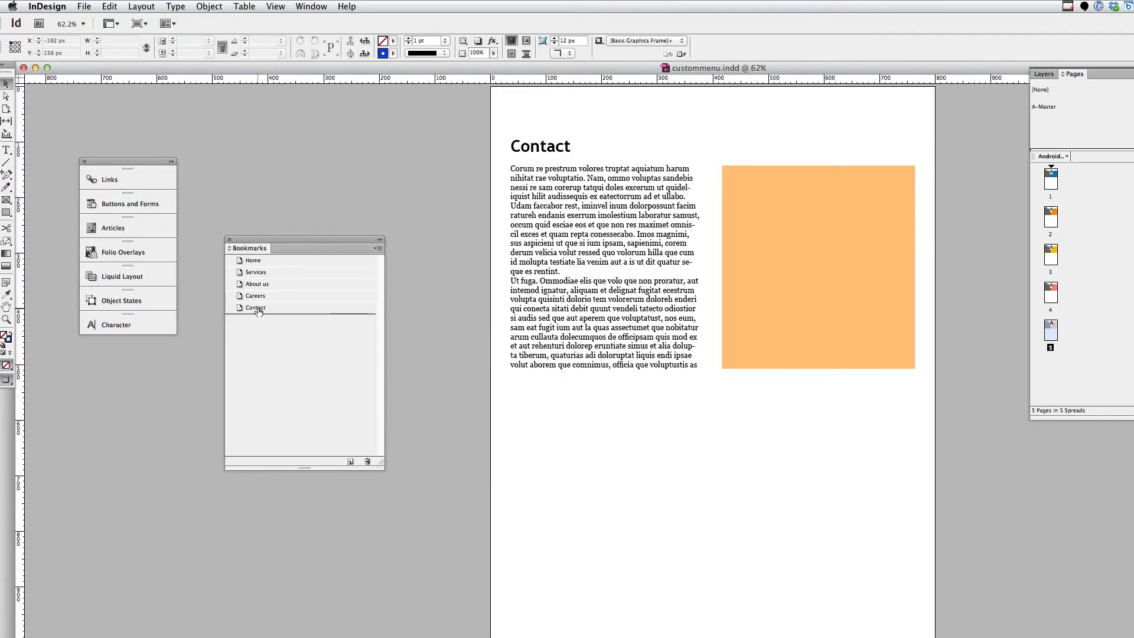
mouse_move(258, 286)
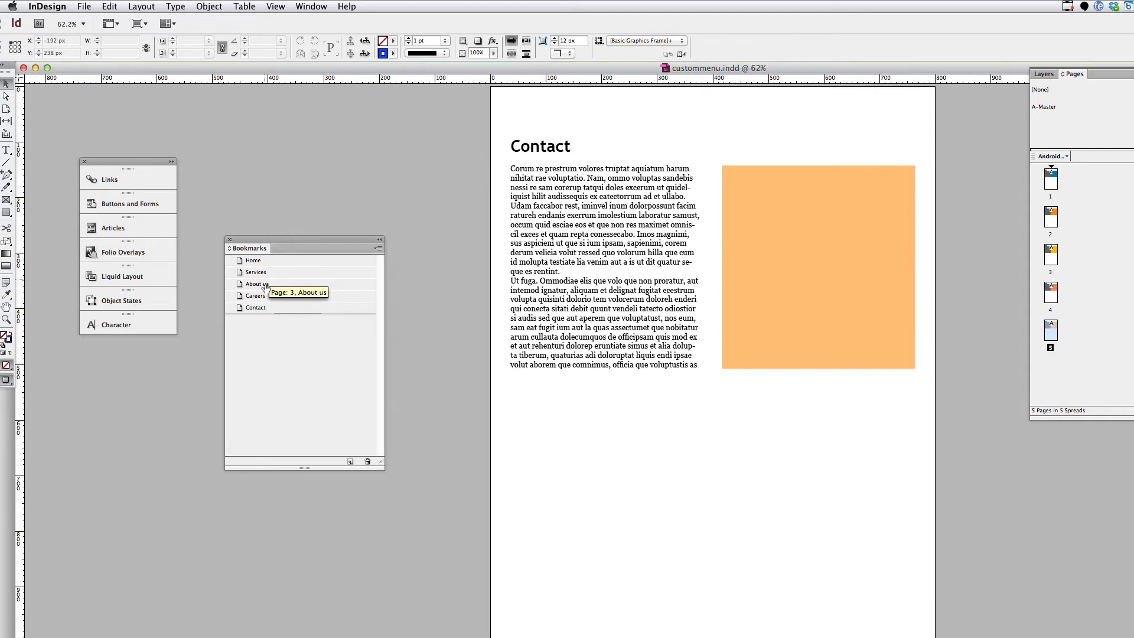
mouse_move(265, 310)
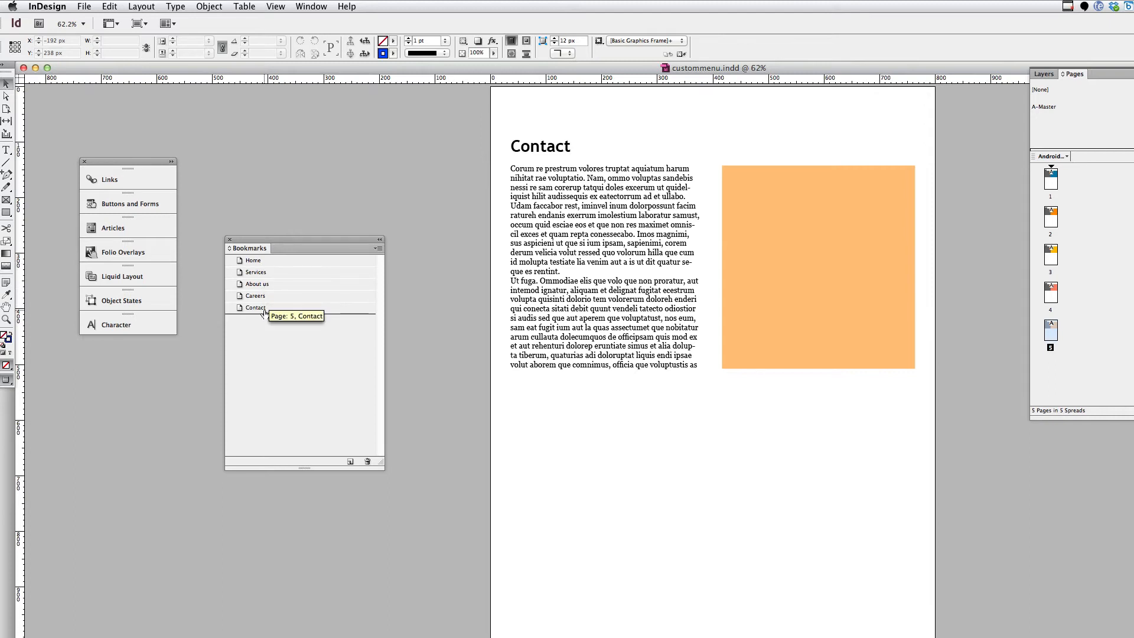
click(255, 307)
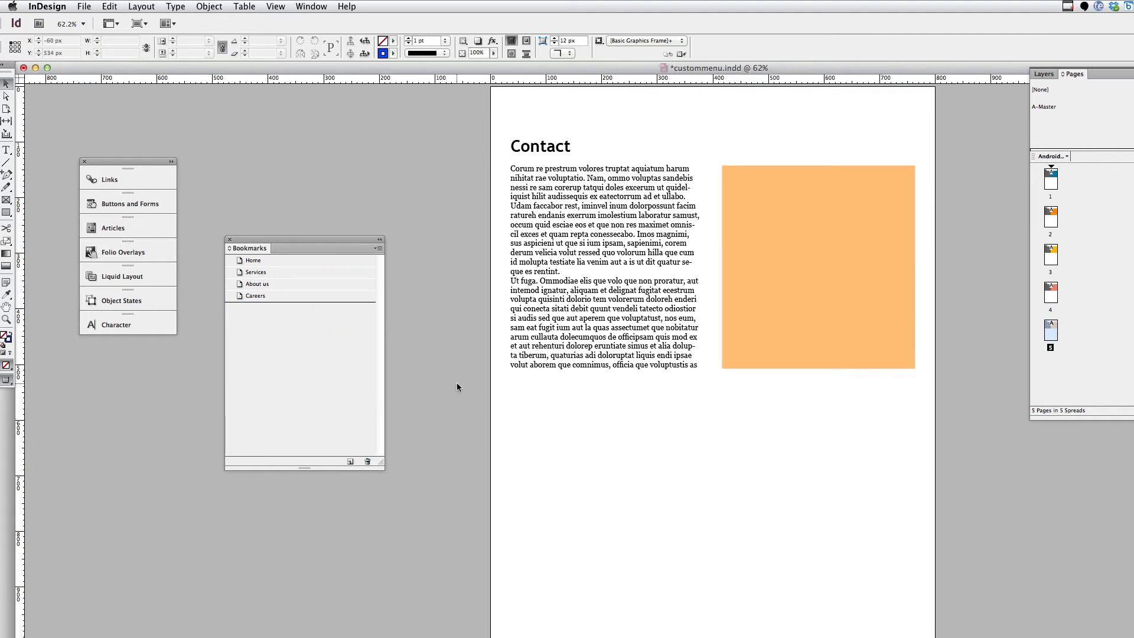
click(1049, 331)
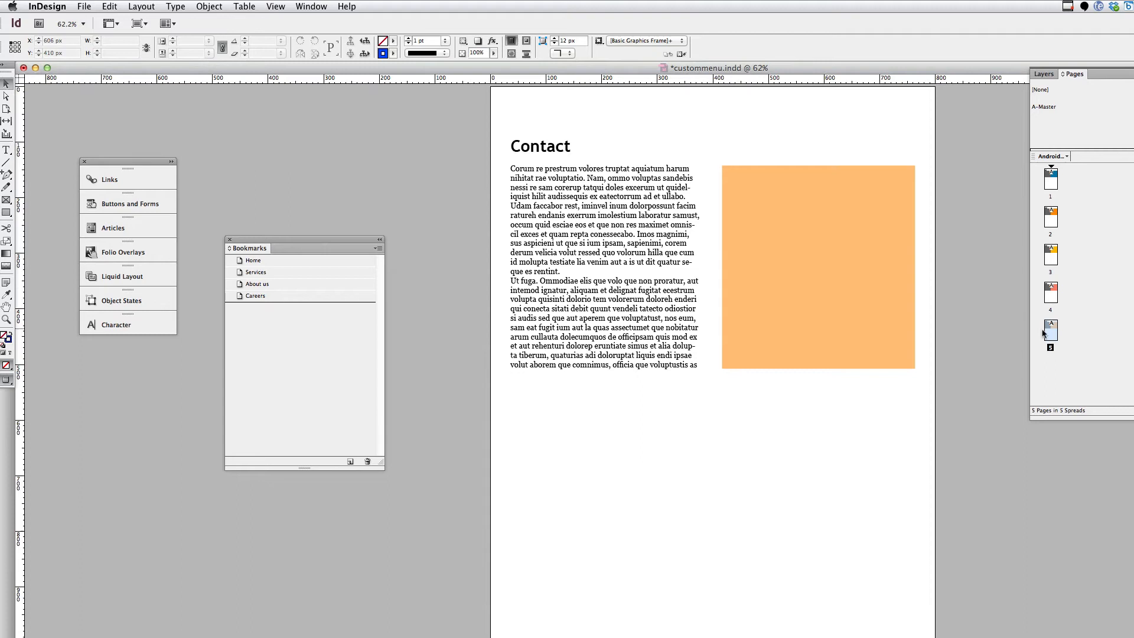
mouse_move(1049, 333)
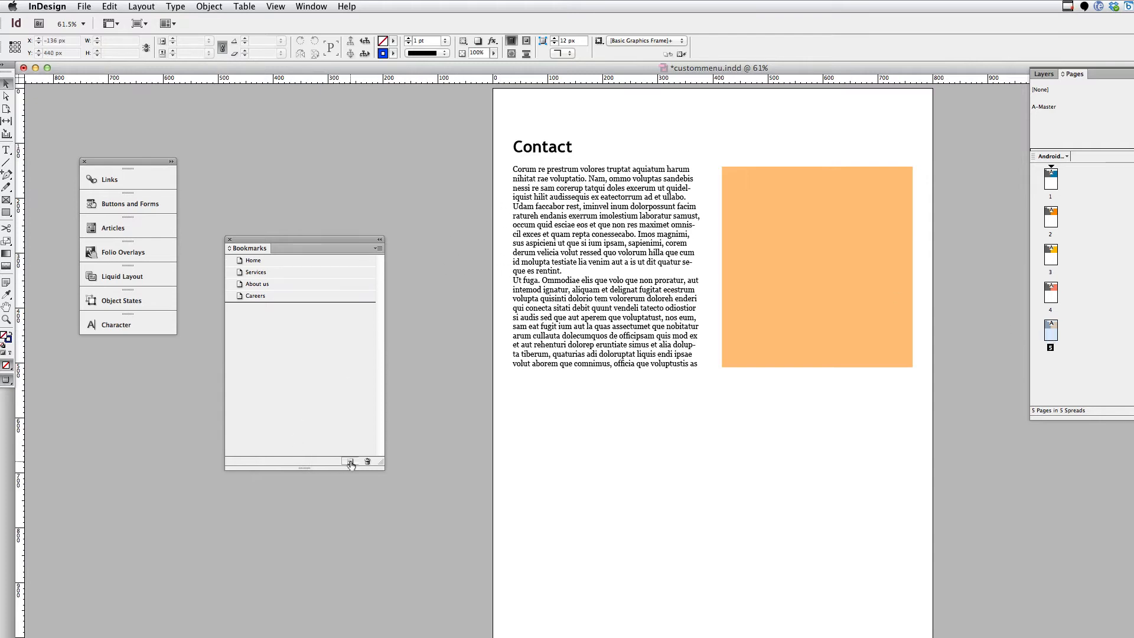
click(351, 461)
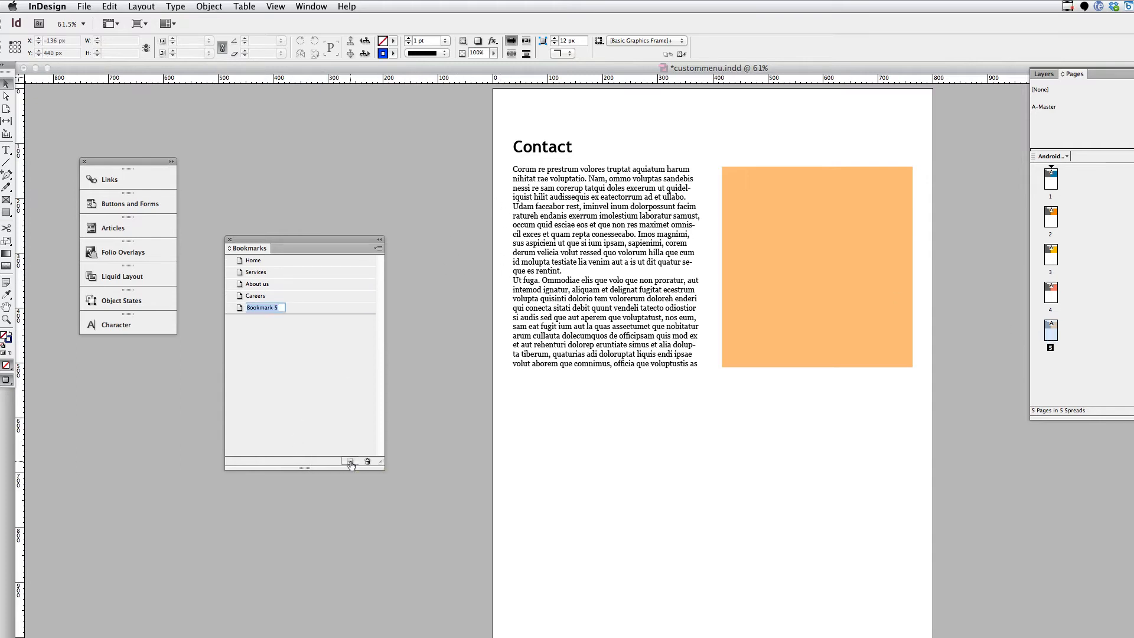
text(Contact)
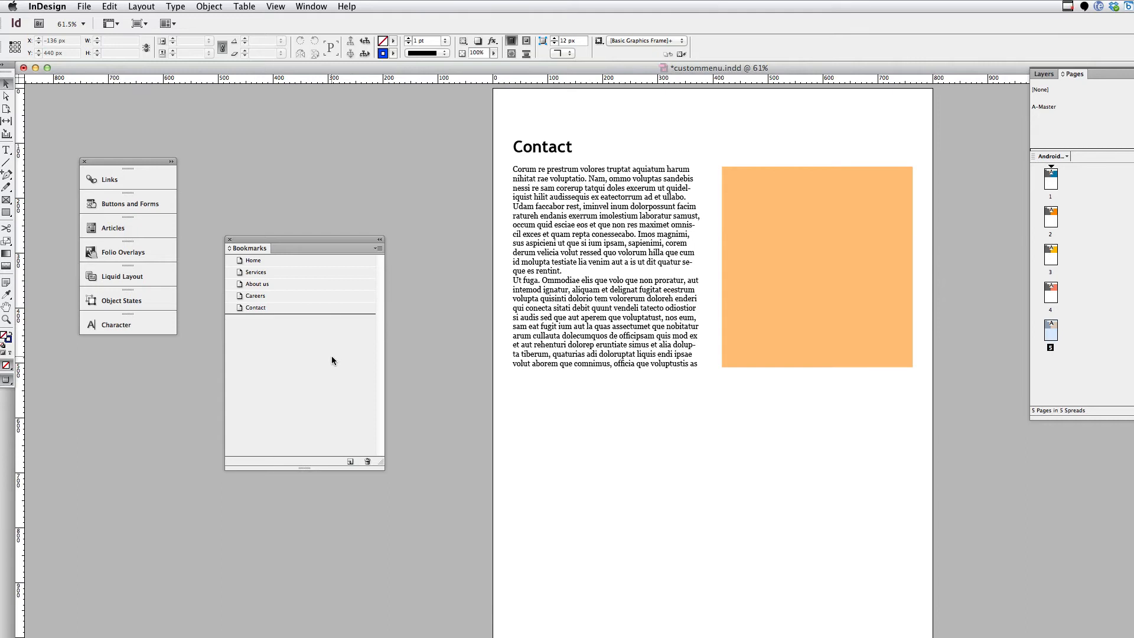
mouse_move(295, 385)
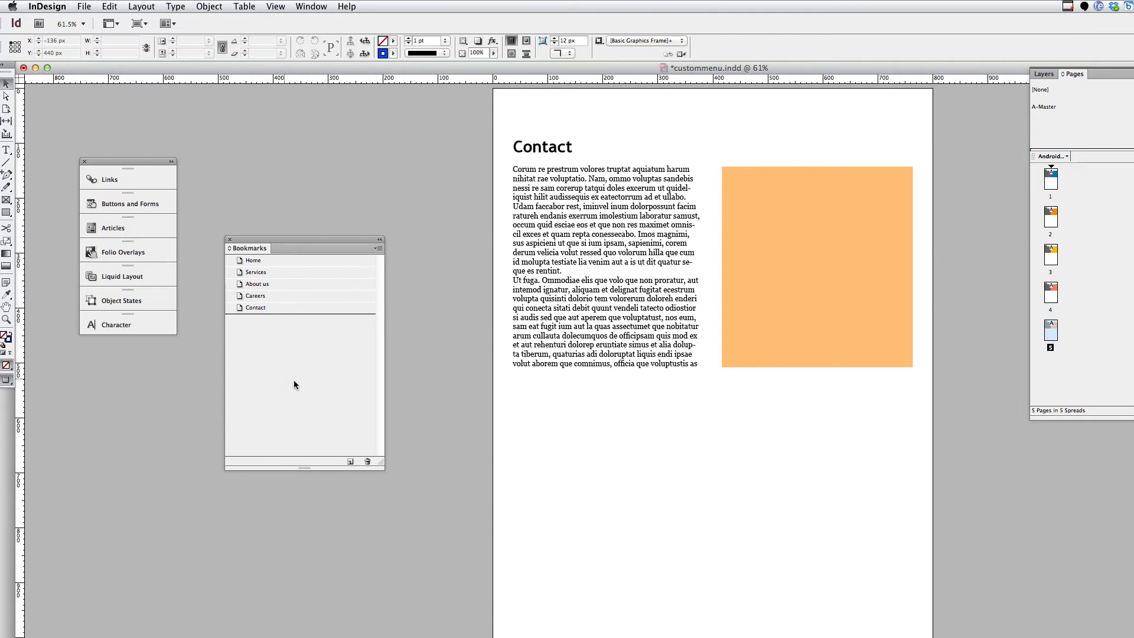
mouse_move(301, 378)
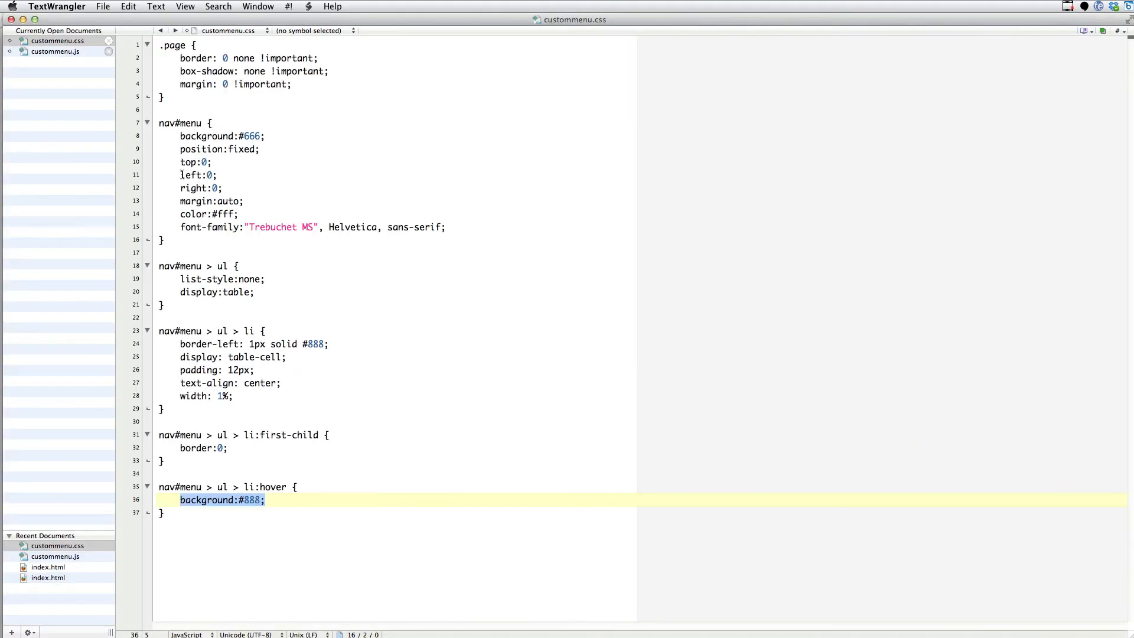
click(45, 50)
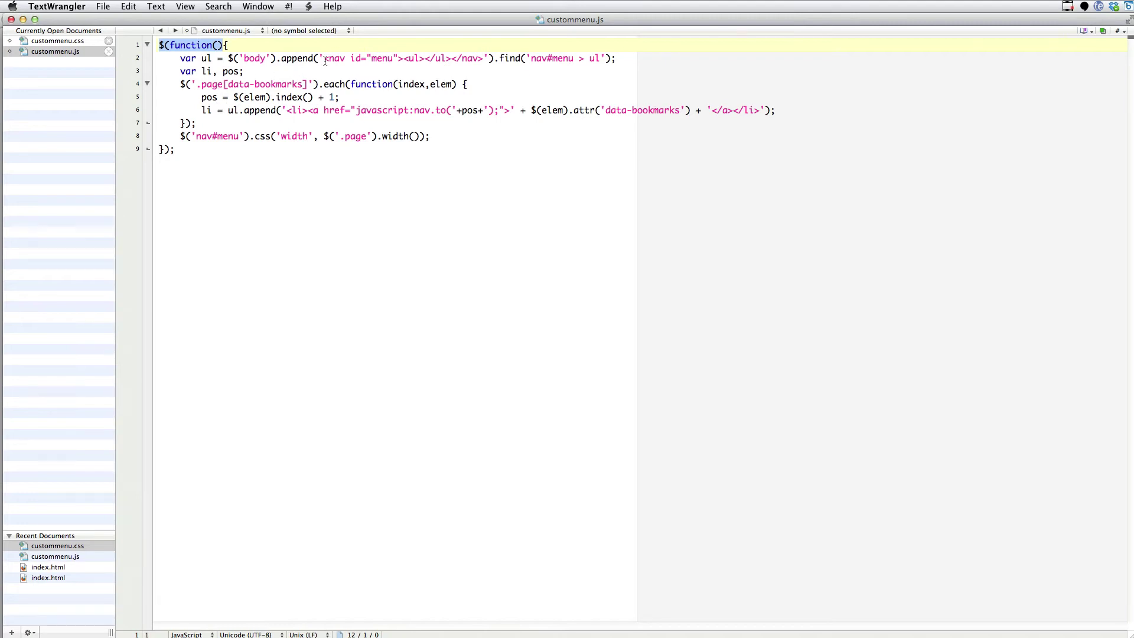
click(328, 59)
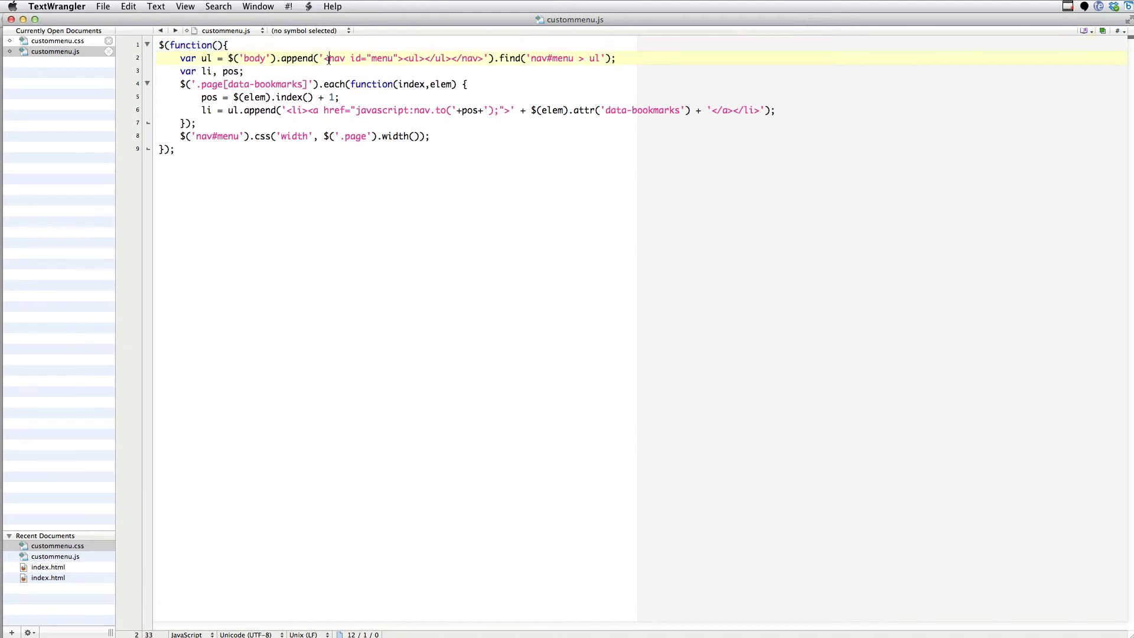
double_click(338, 59)
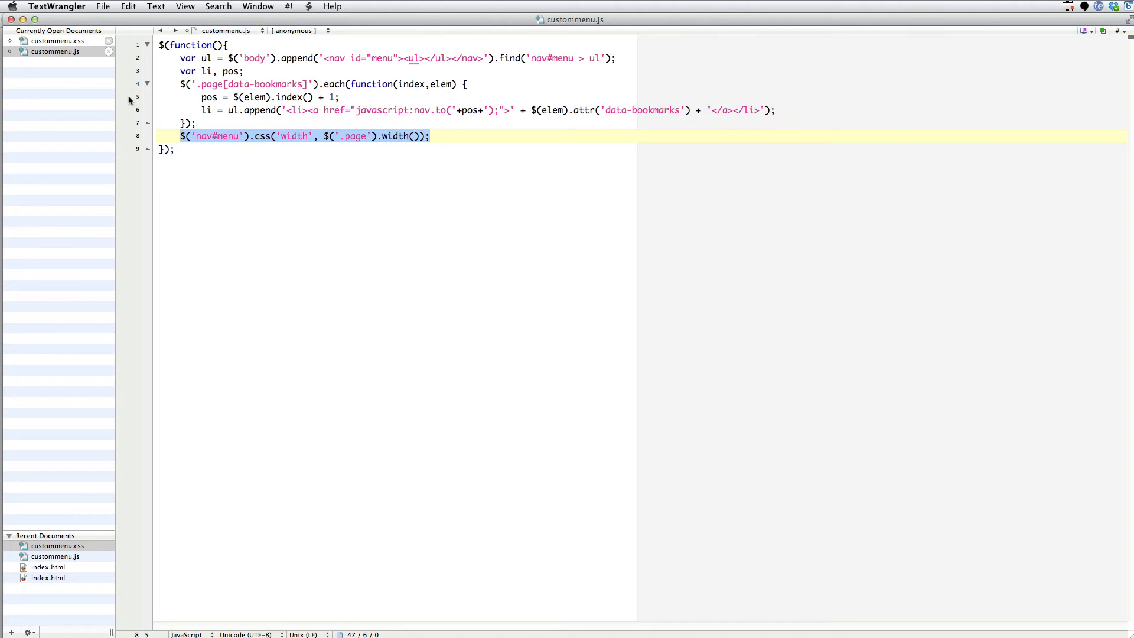
Step: Review custommenu.css: the nav#menu declarations, first-child border rule and hover background
click(54, 40)
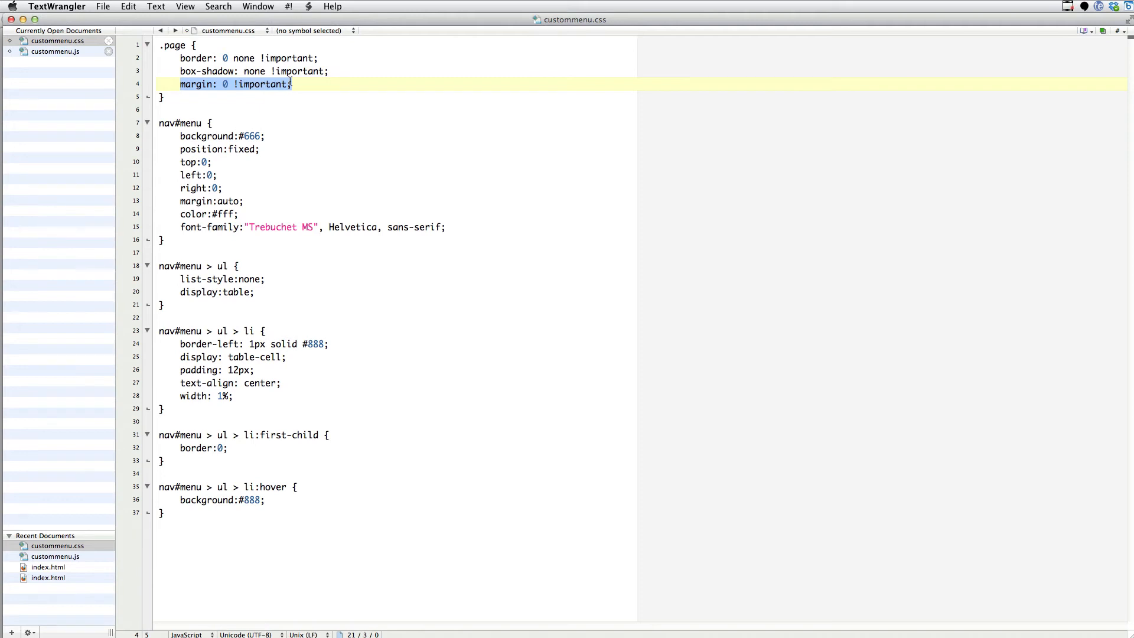
click(180, 137)
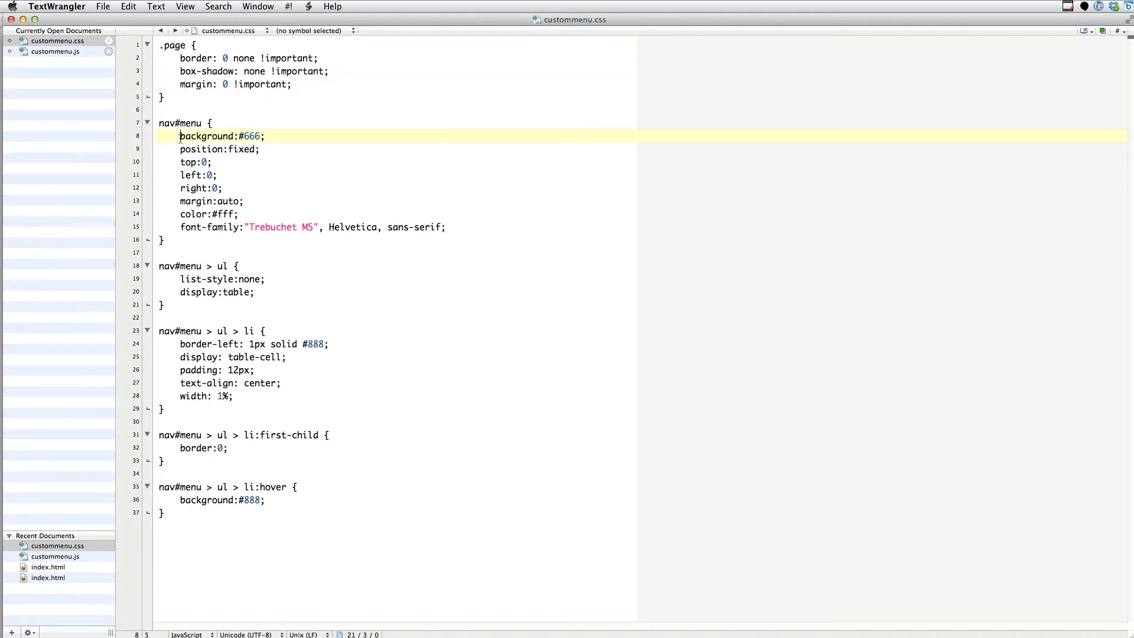
drag(180, 136, 248, 201)
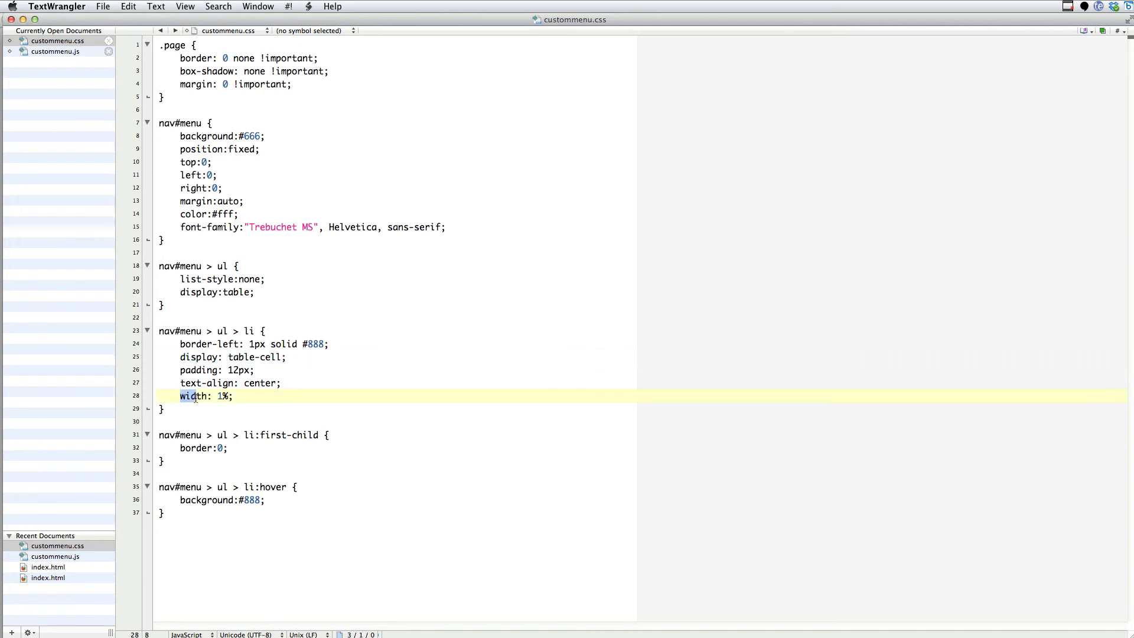
drag(181, 396, 233, 395)
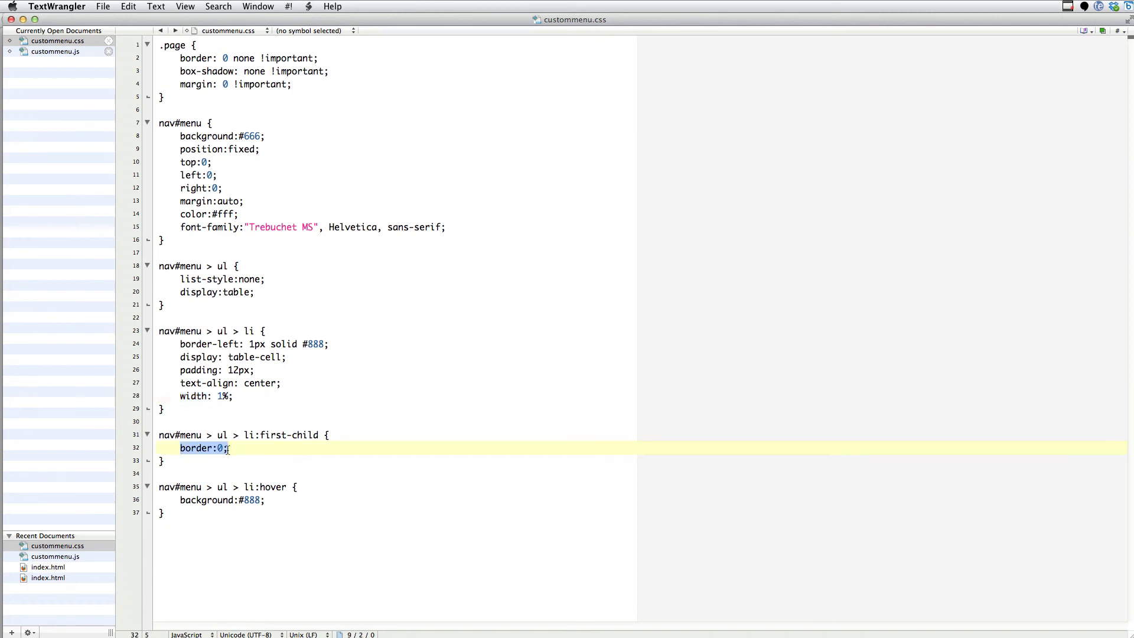
mouse_move(226, 453)
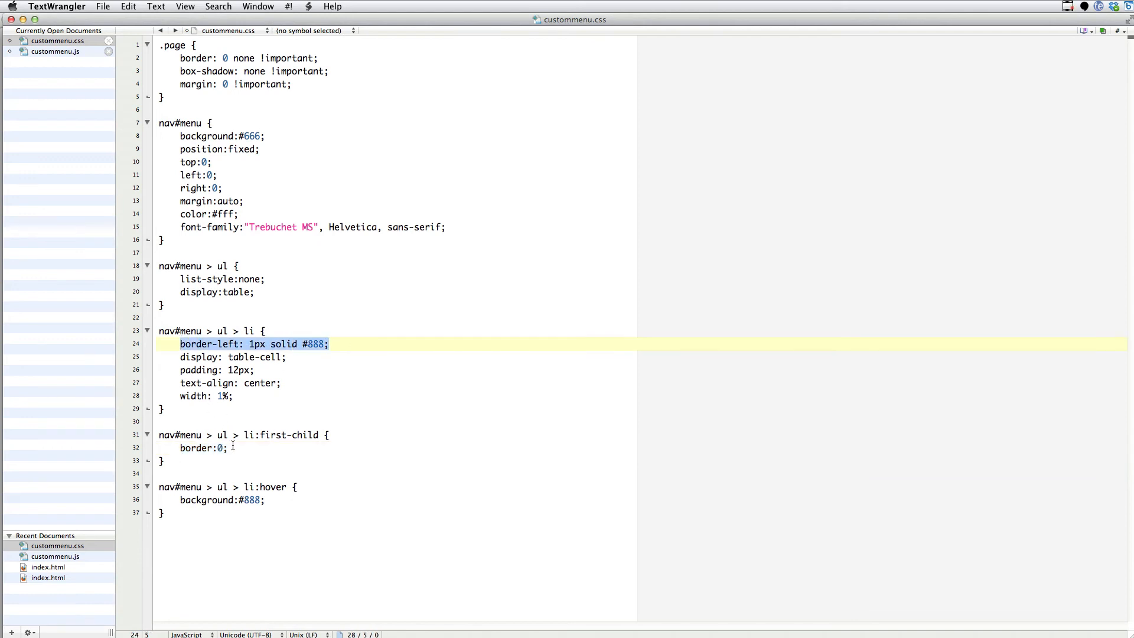
double_click(291, 435)
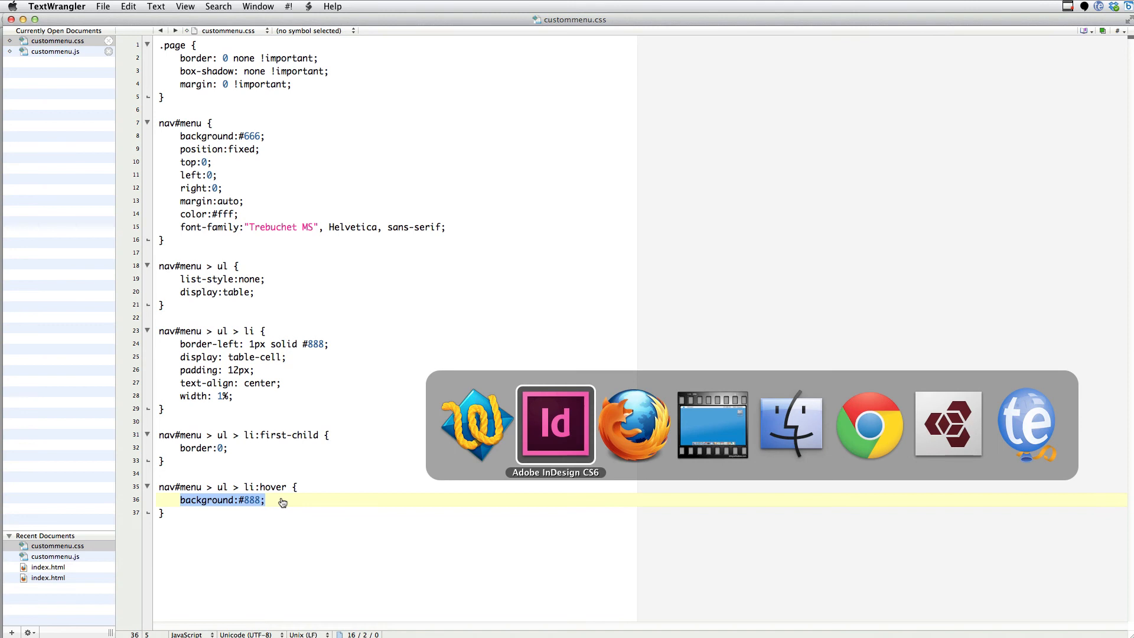
Step: Start File > Export HTML5 with in5 in InDesign, saving the document first
click(555, 424)
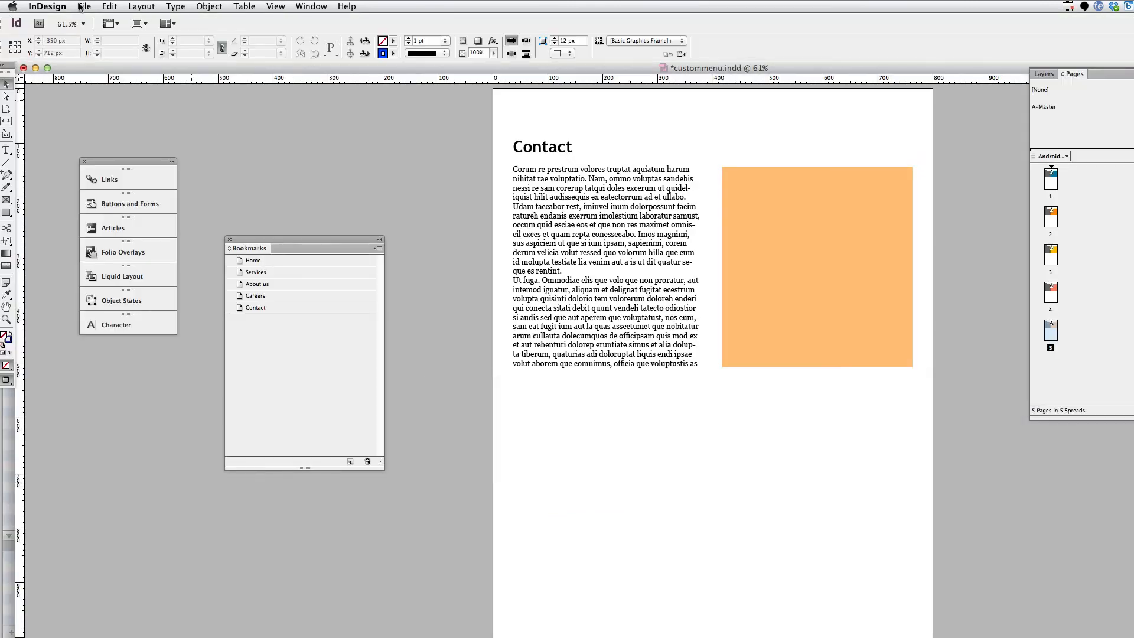
click(85, 6)
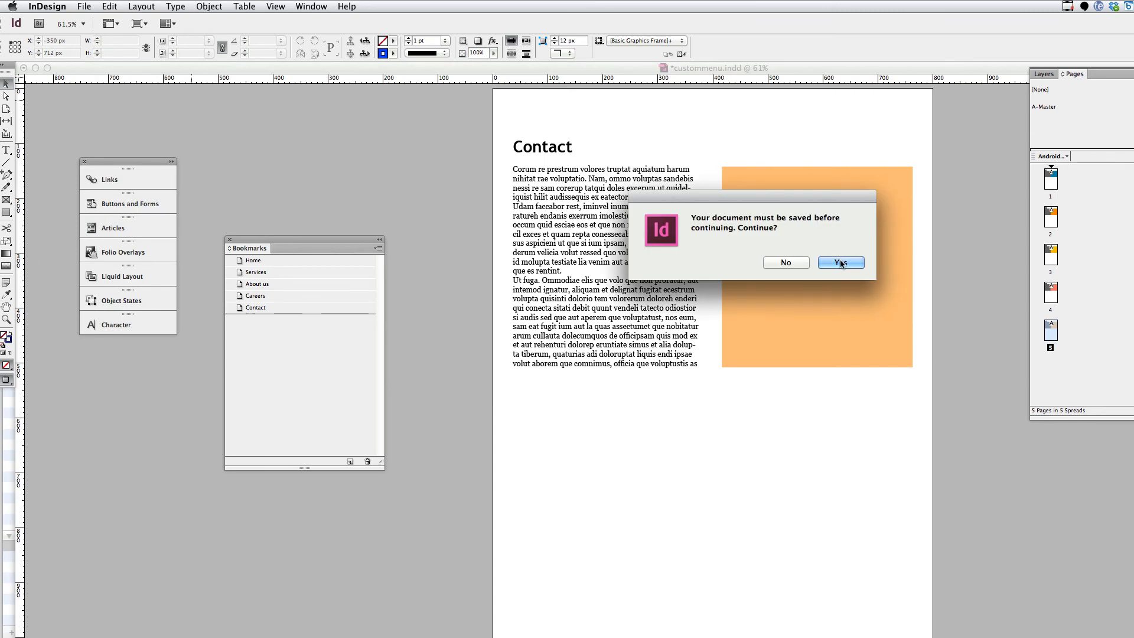
click(841, 262)
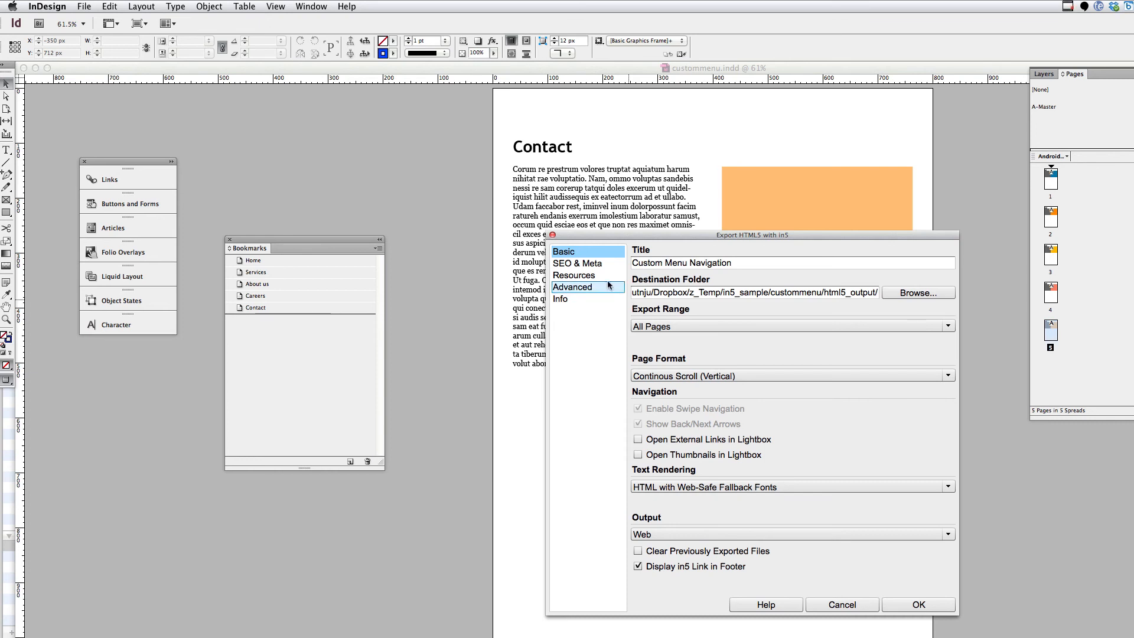
Step: Attach custommenu.css and custommenu.js as Resources and run the in5 export to completion
click(574, 275)
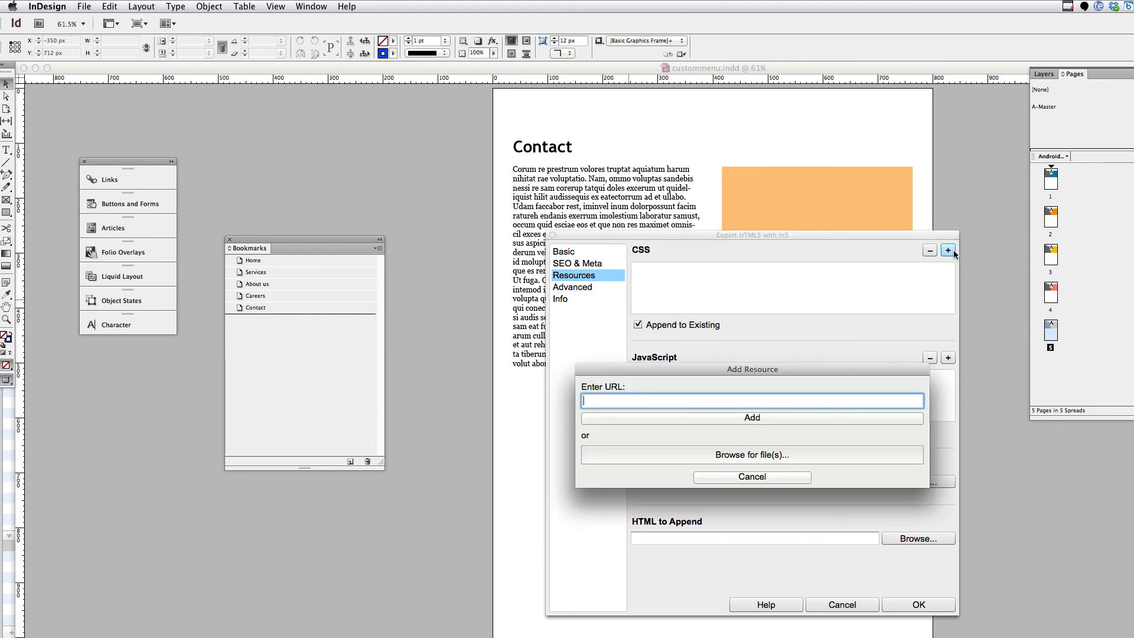
click(751, 455)
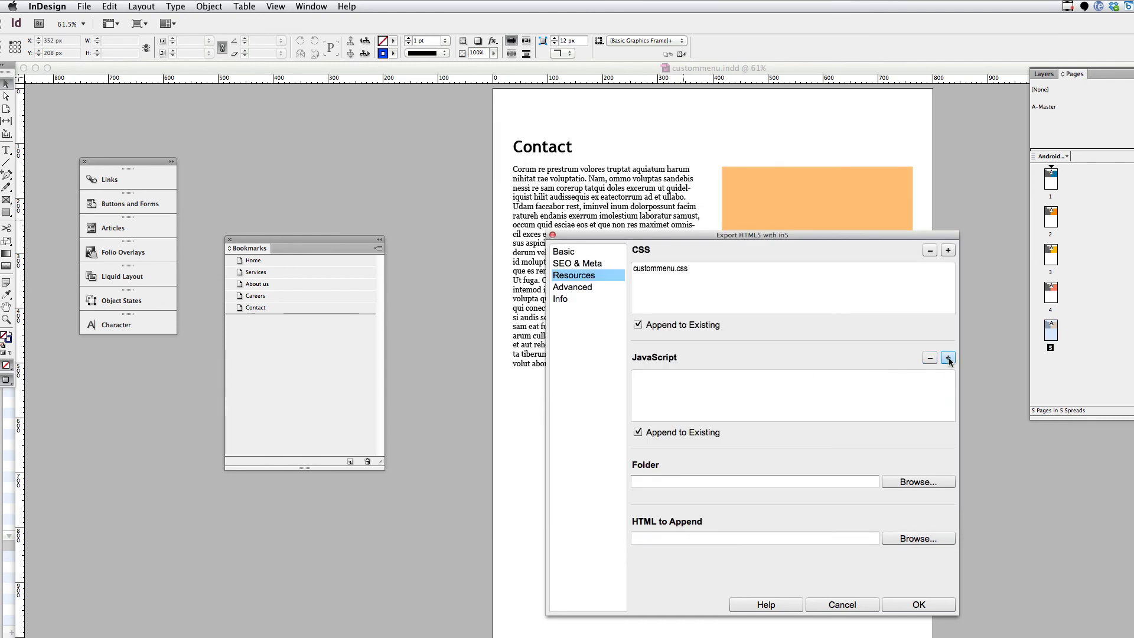
click(948, 358)
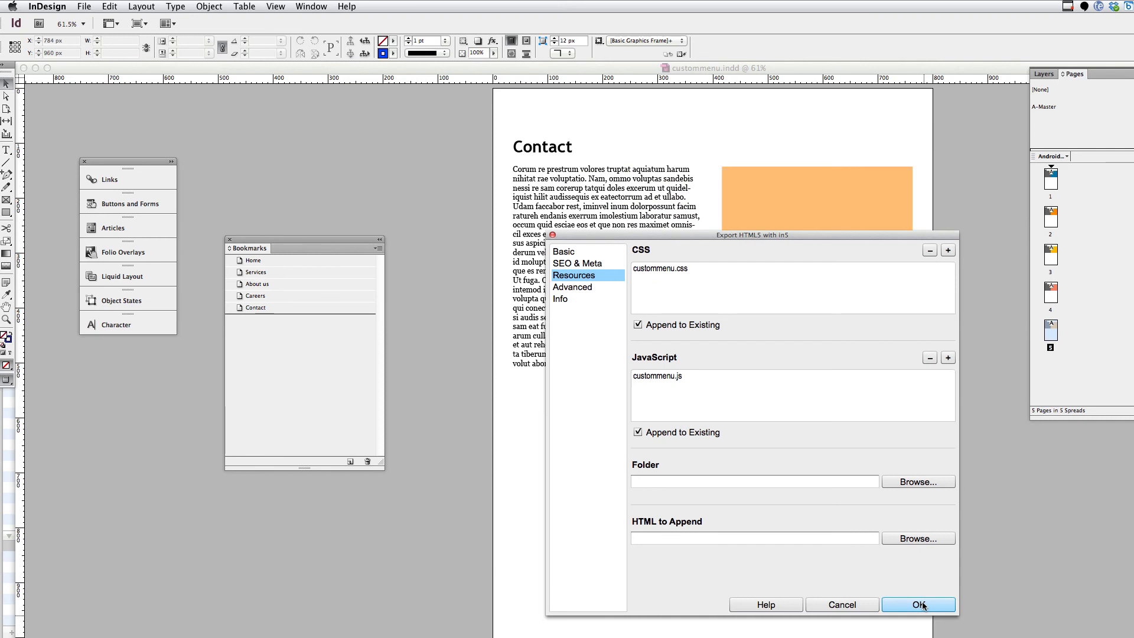
click(917, 605)
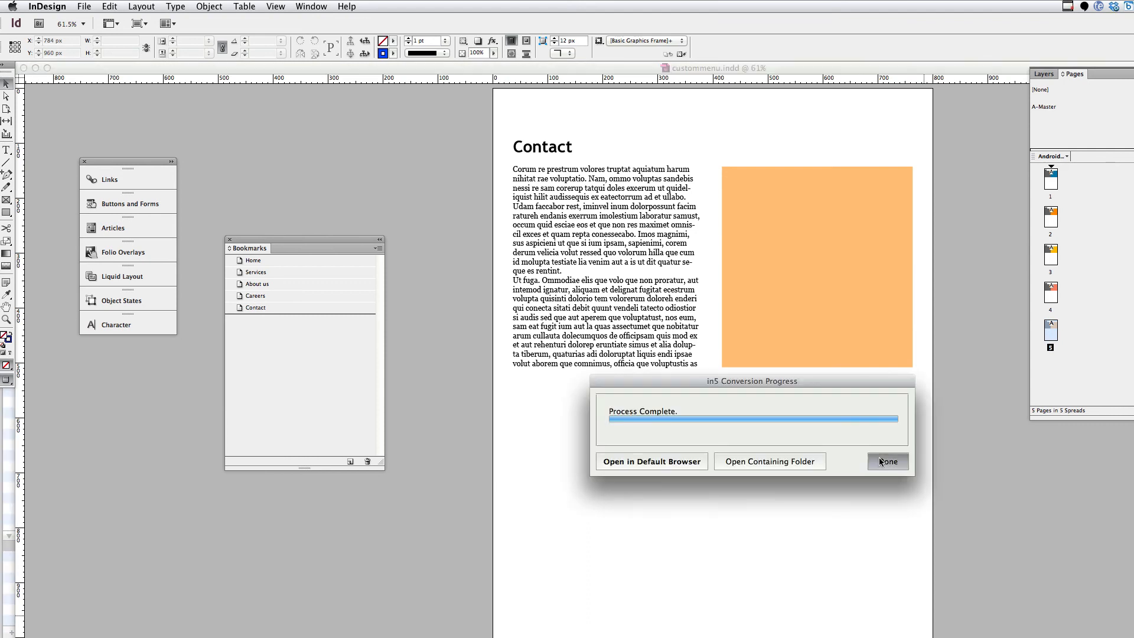
click(889, 461)
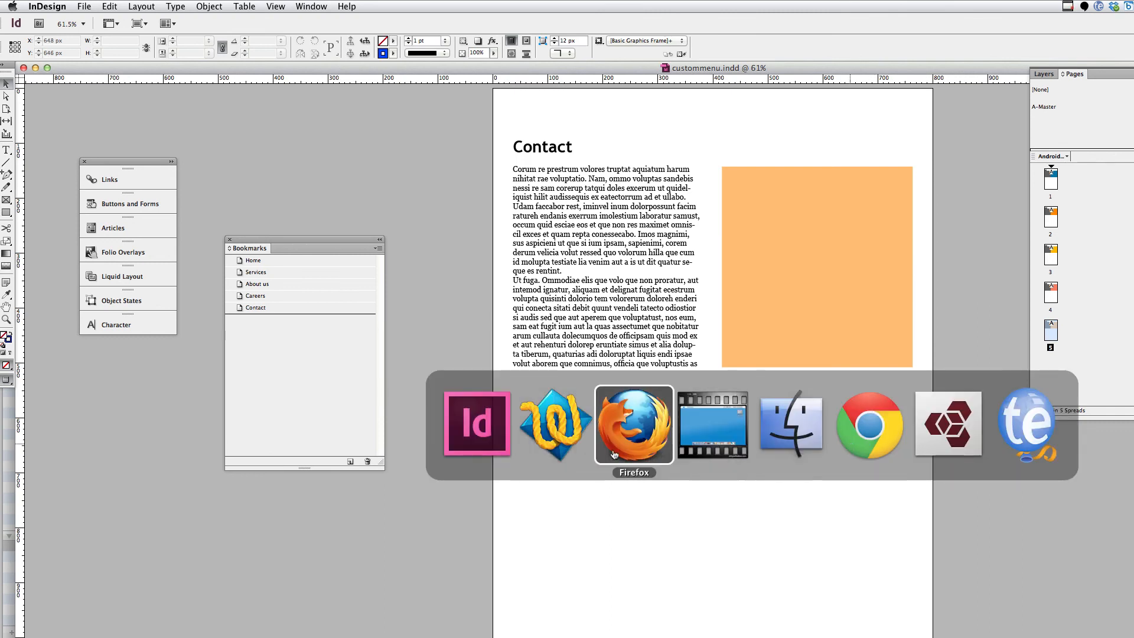
Step: In Firefox, test the exported menu by jumping to About us, Contact, Services and Home
click(633, 426)
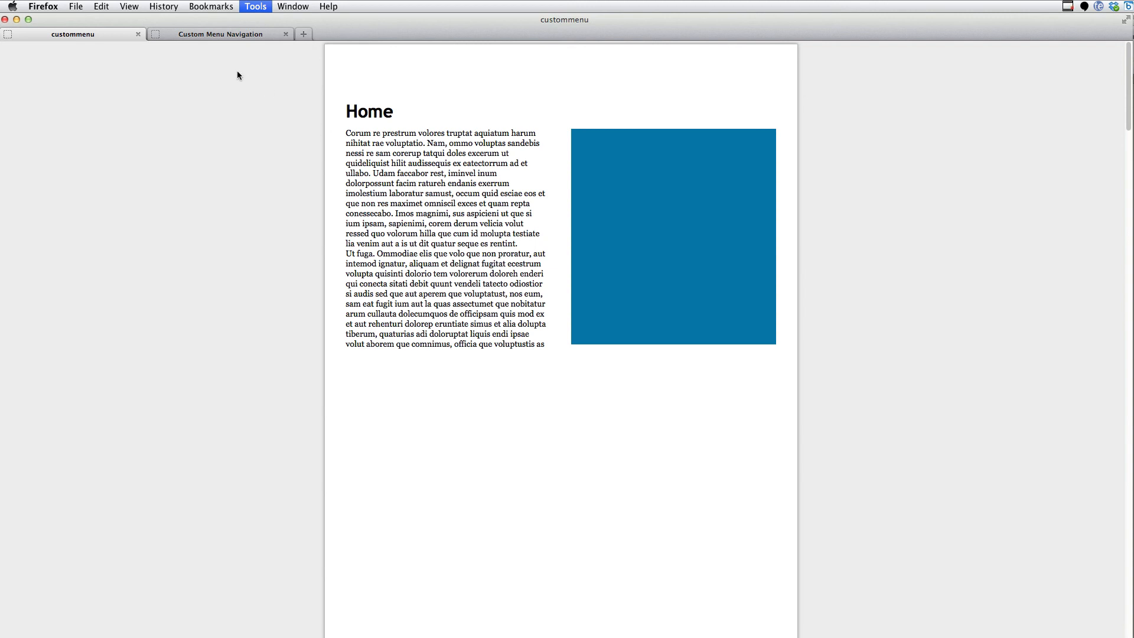
click(222, 33)
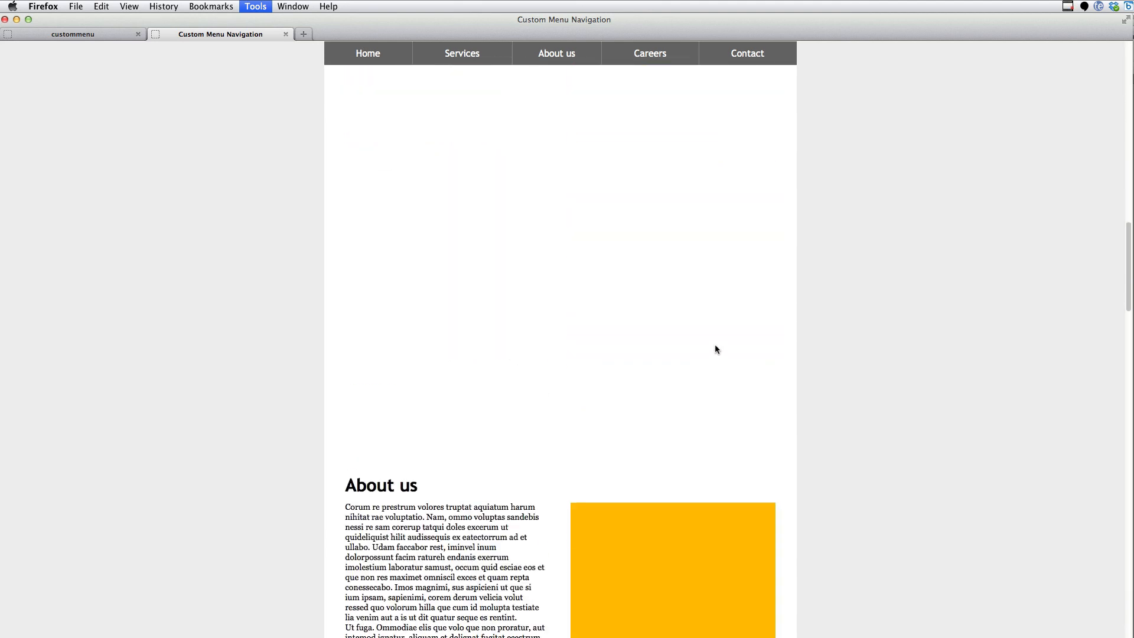
click(556, 54)
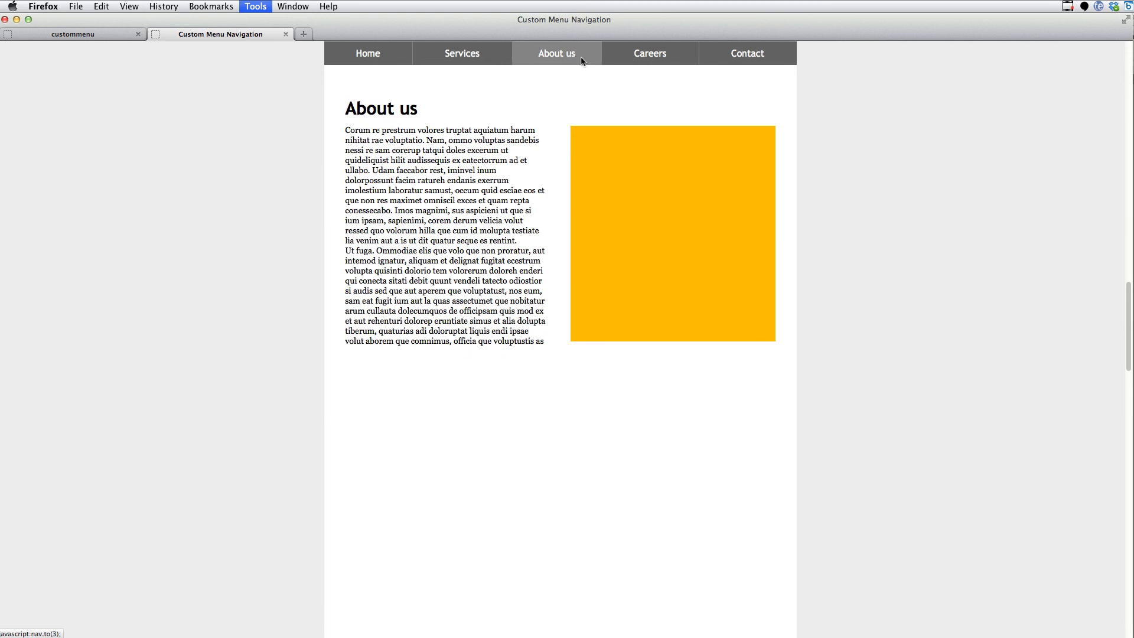
click(749, 53)
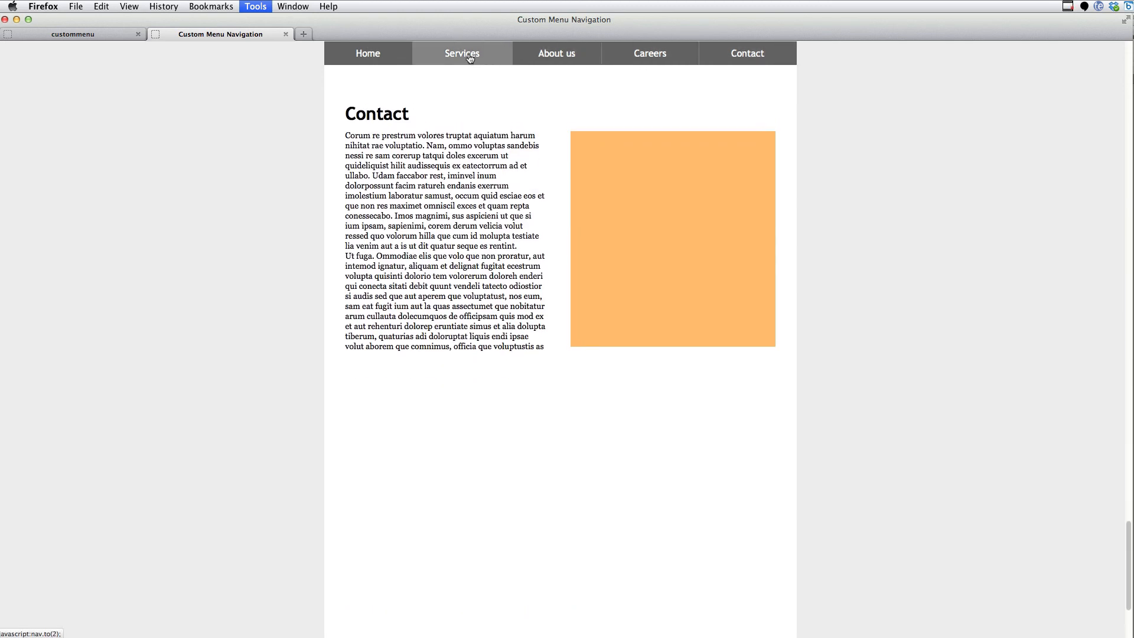
click(461, 53)
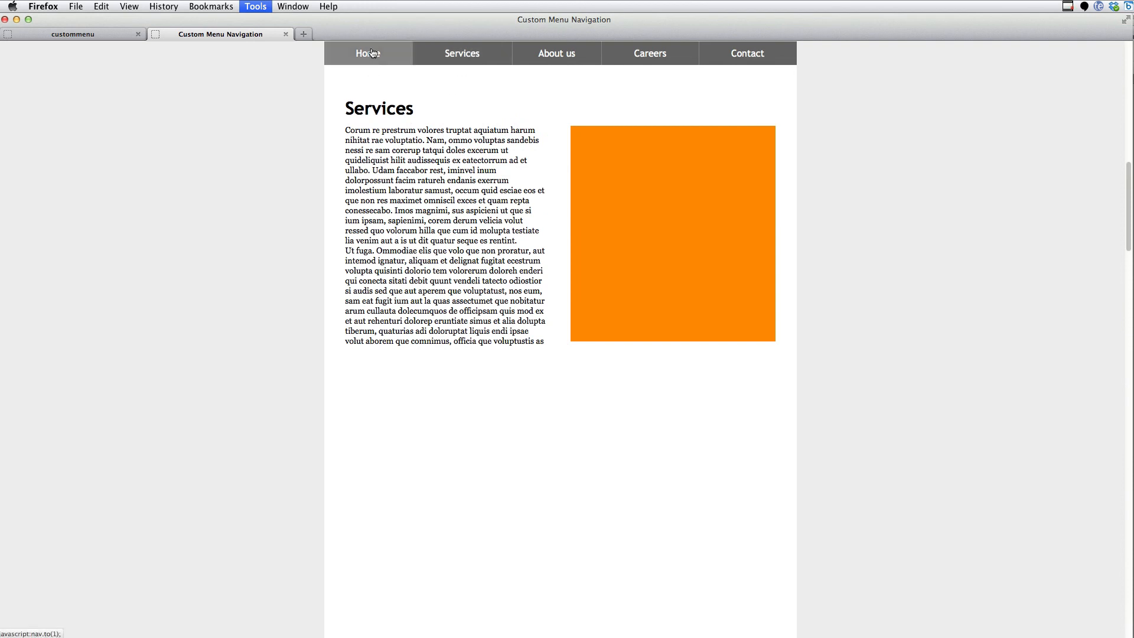
click(368, 53)
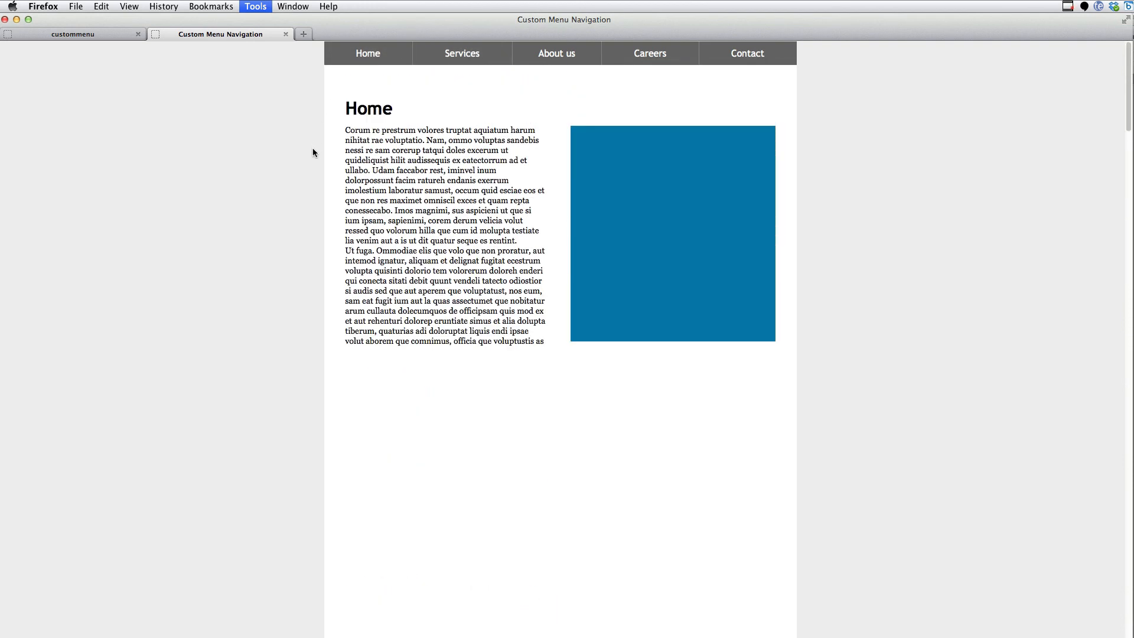